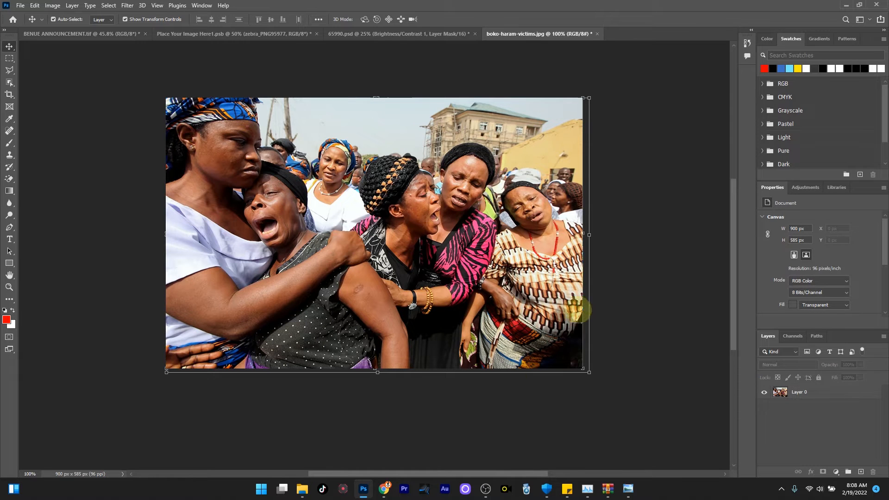
mouse_move(592, 278)
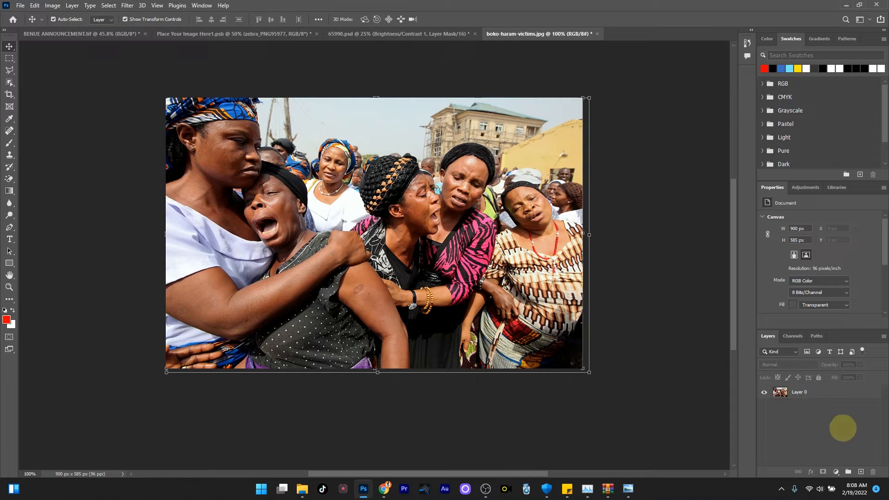
mouse_move(839, 465)
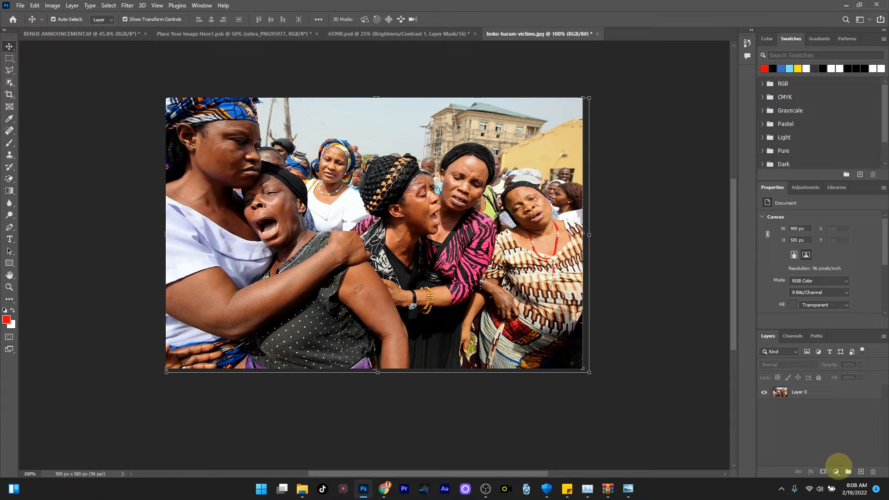
mouse_move(838, 471)
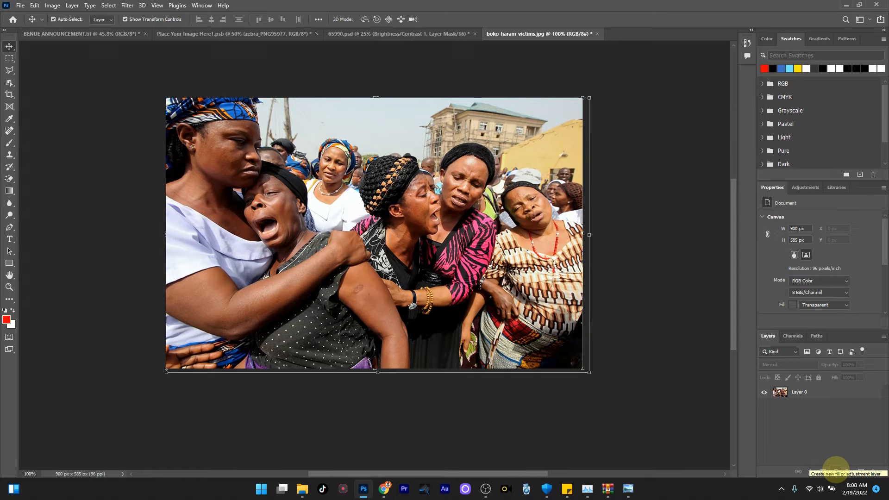
Step: Add a Hue/Saturation adjustment layer above the crowd photo from the adjustment list
left_click(861, 473)
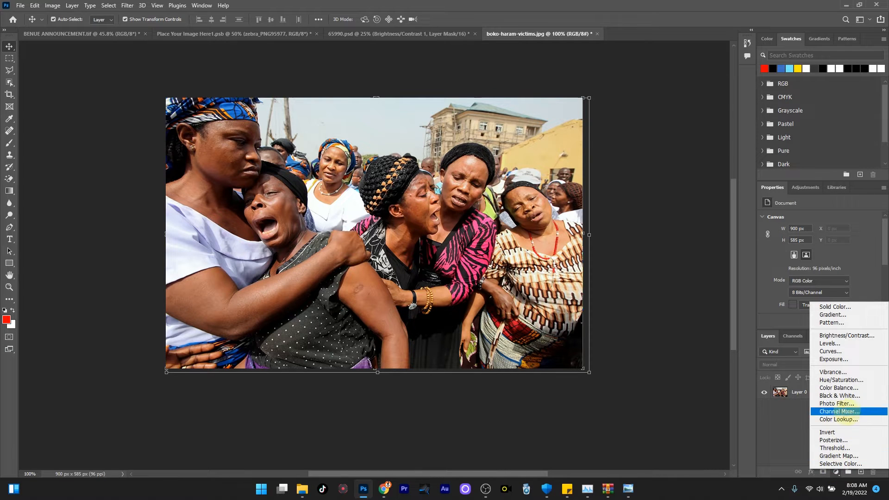
mouse_move(841, 379)
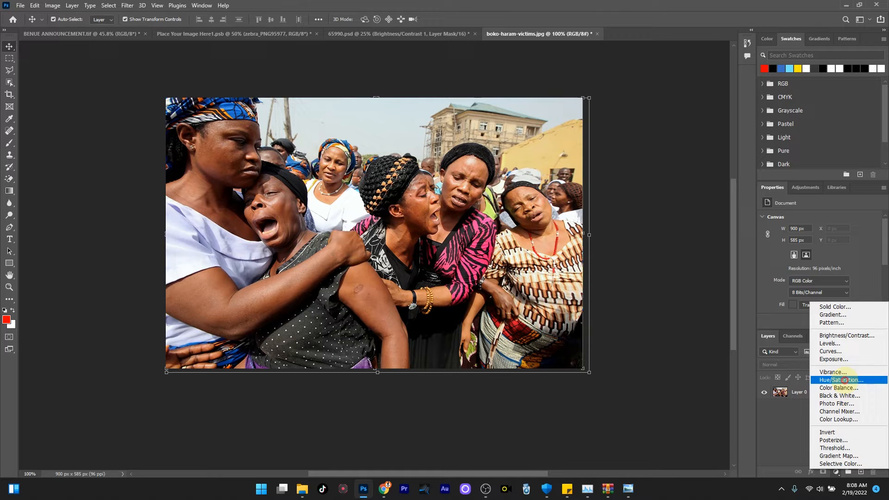
left_click(841, 380)
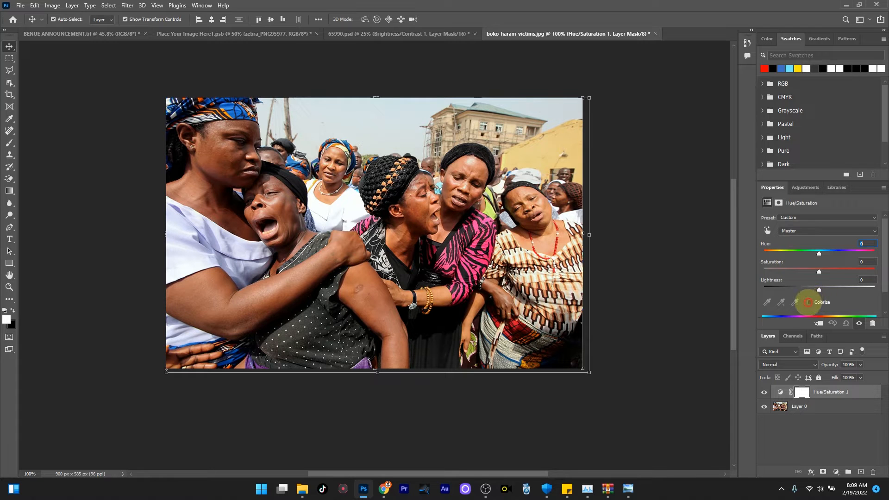
Step: Enable Colorize on the Hue/Saturation layer to tint the crowd photo a single colour
left_click(810, 302)
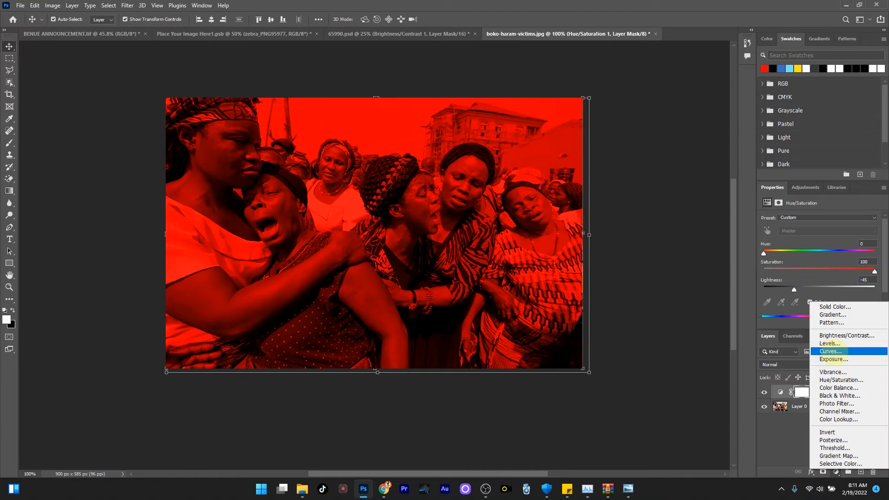
mouse_move(832, 373)
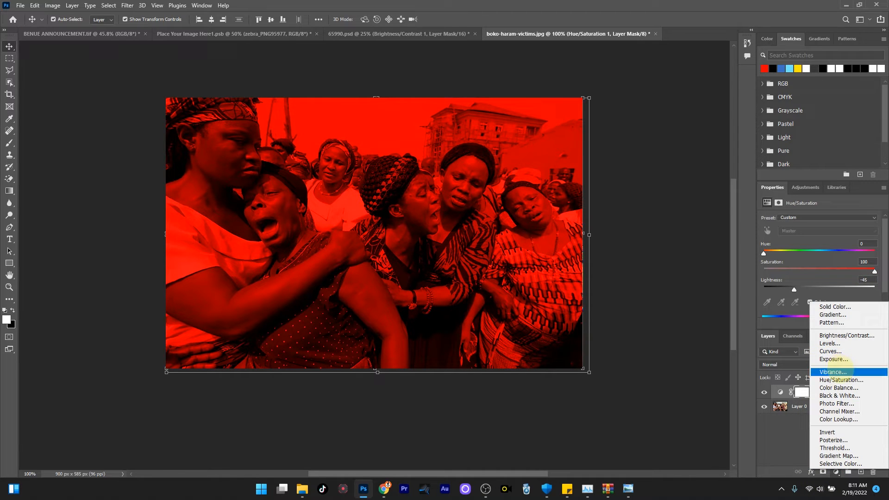
Step: Add a Vibrance adjustment layer (vibrance +10, saturation +5) above the red tint
left_click(832, 371)
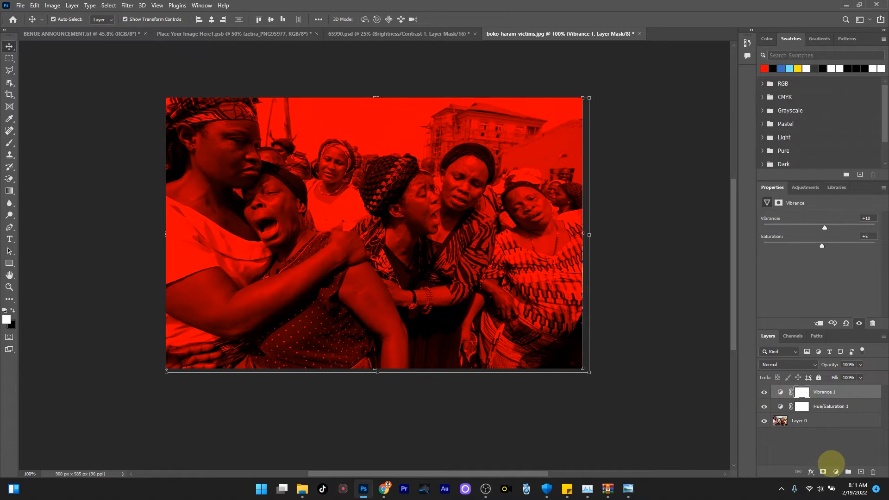
left_click(822, 471)
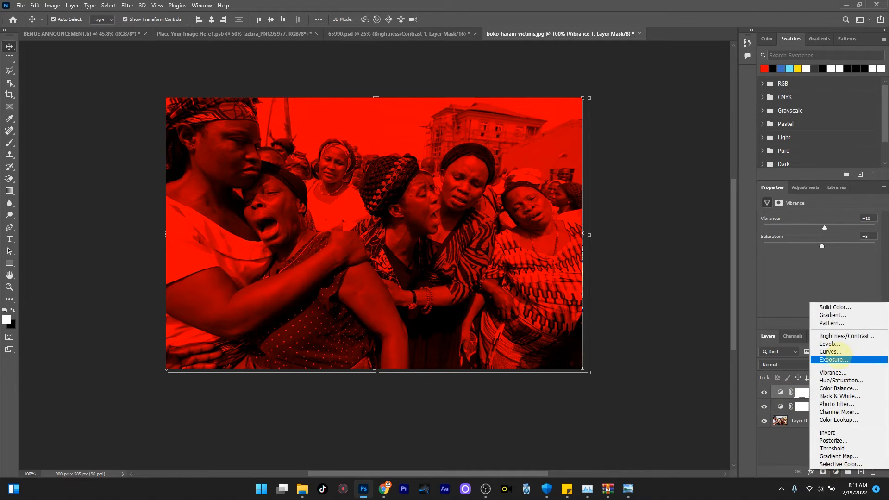
mouse_move(831, 352)
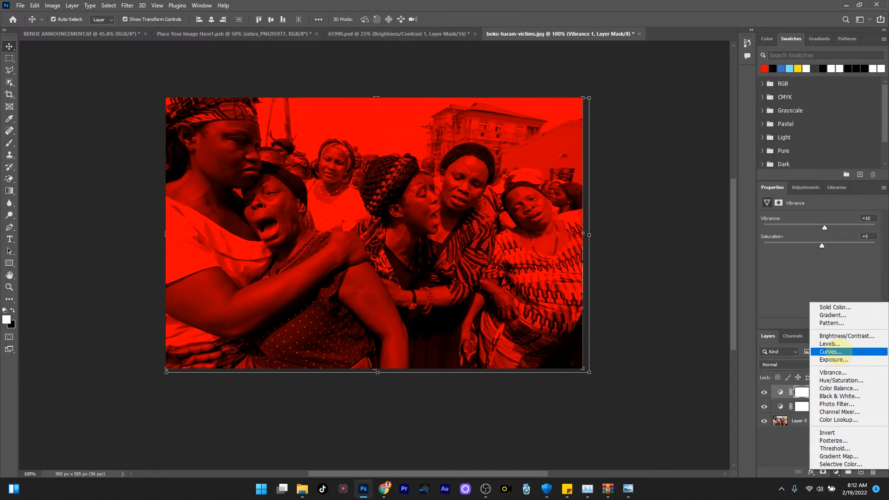
left_click(842, 380)
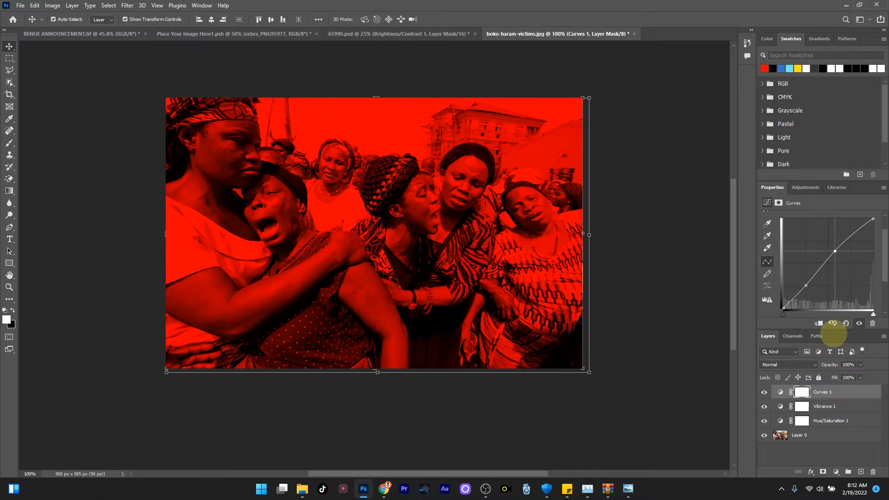
left_click(764, 392)
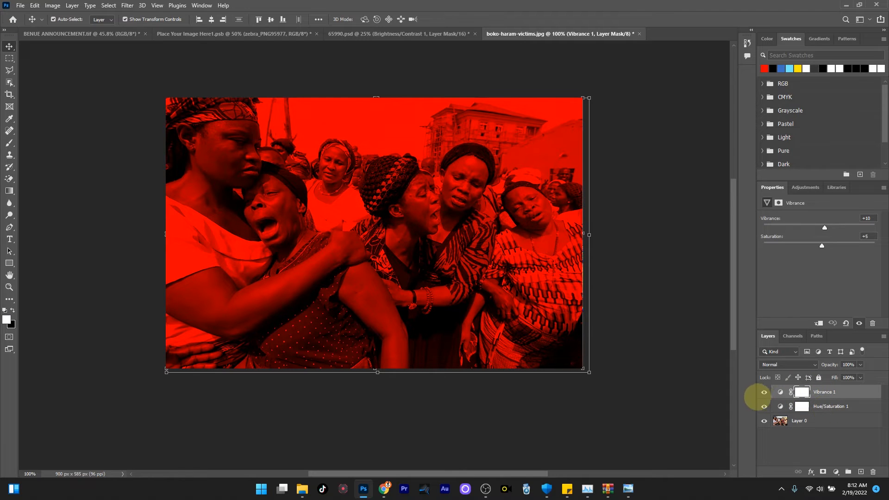
Step: Delete the Vibrance 1 layer and hide the red Hue/Saturation tint
left_click(829, 407)
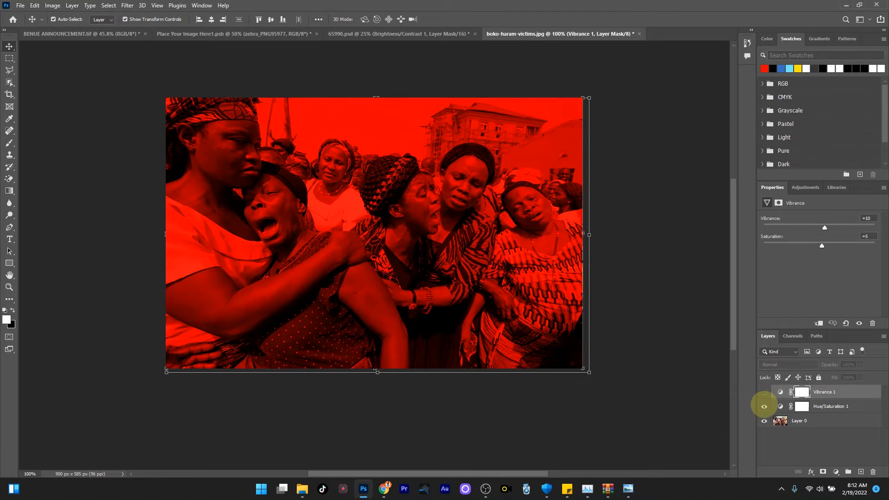
left_click(763, 406)
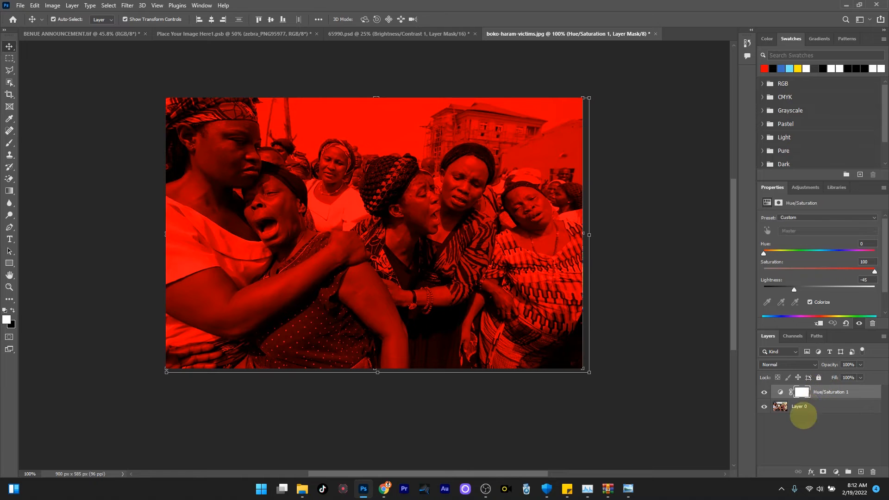
left_click(764, 392)
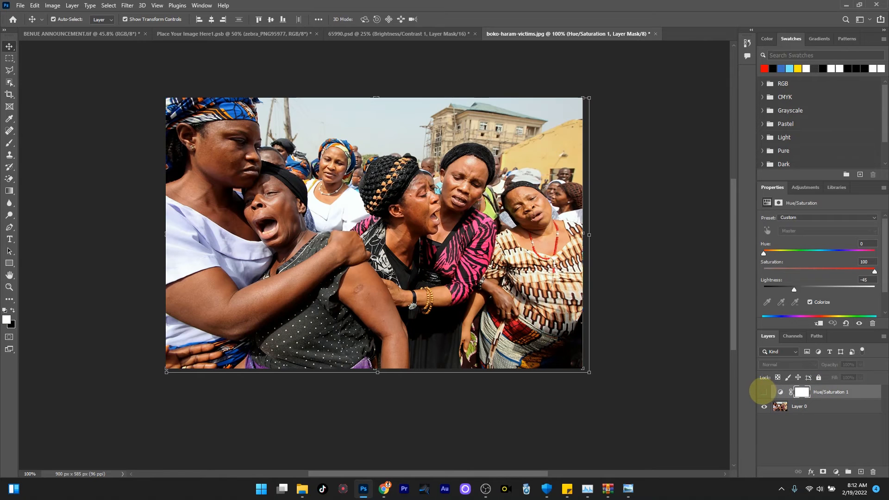
mouse_move(9, 262)
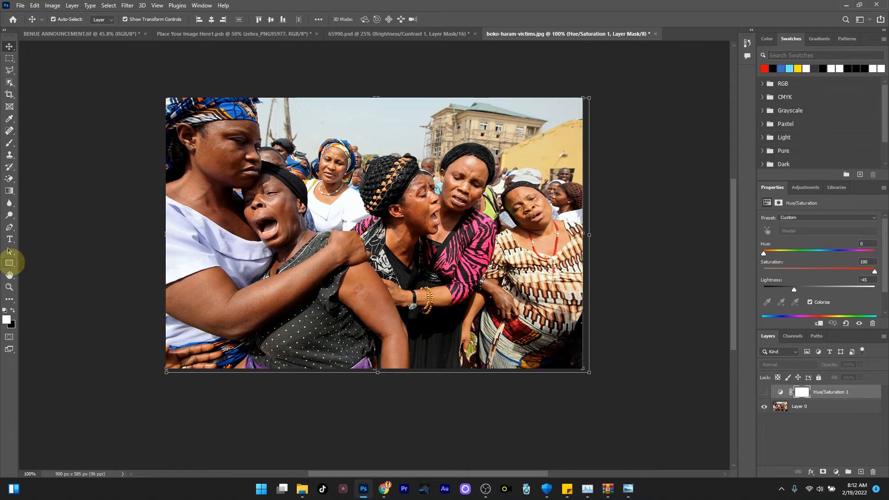
Step: Draw a black rectangle covering the entire crowd photo
left_click(9, 263)
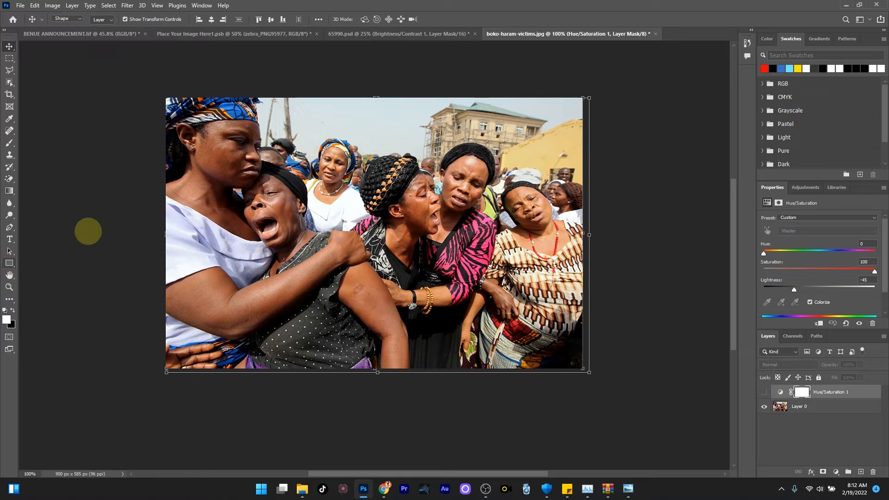
left_click(9, 263)
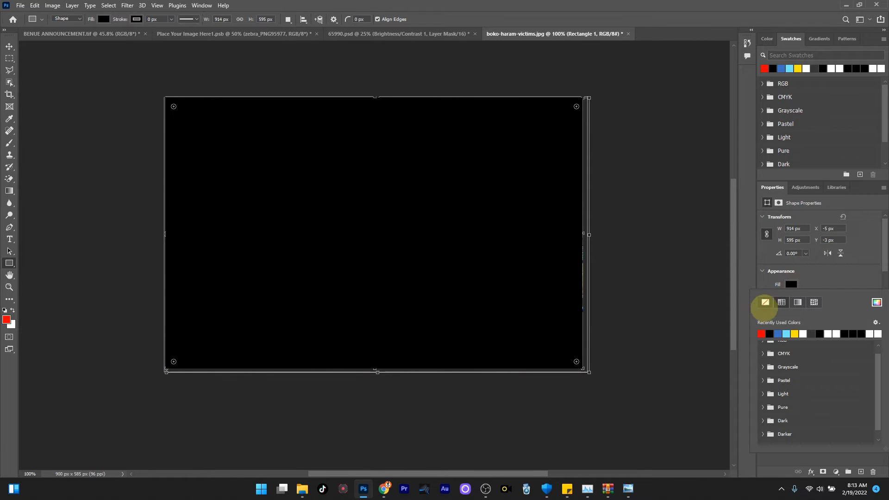
Step: Fill the rectangle with red and set Rectangle 1's blend mode to Darken
left_click(760, 333)
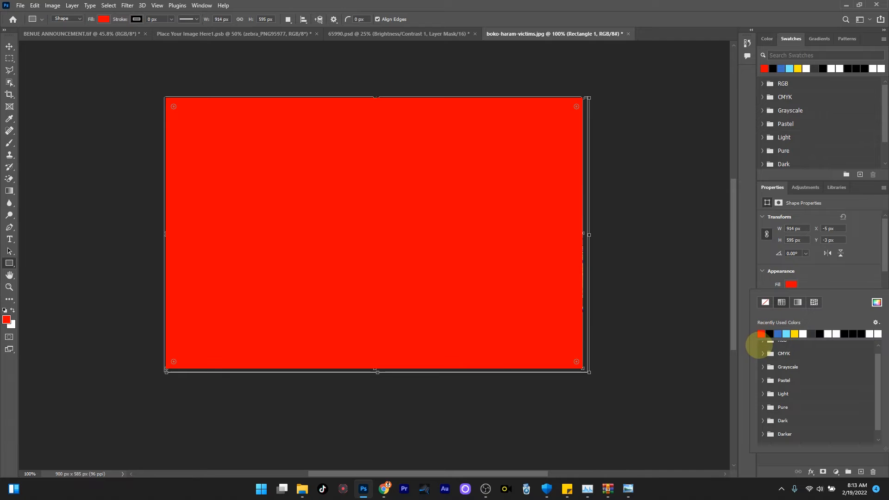
left_click(769, 335)
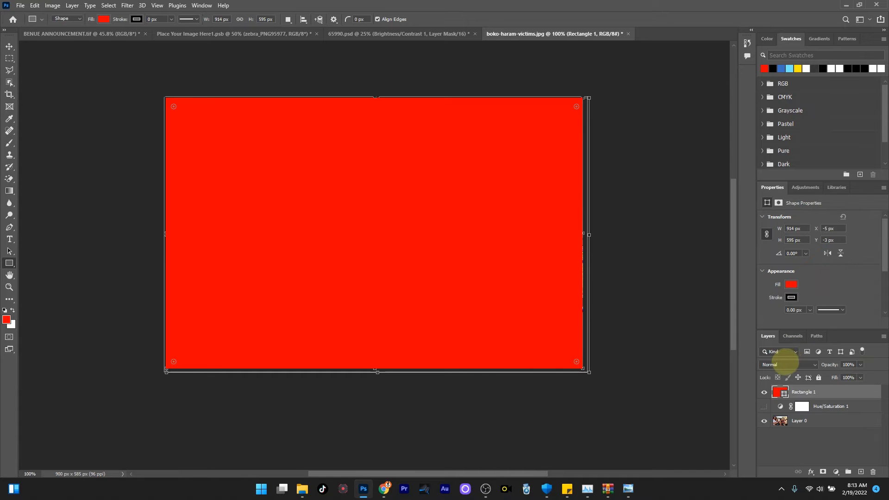
left_click(785, 364)
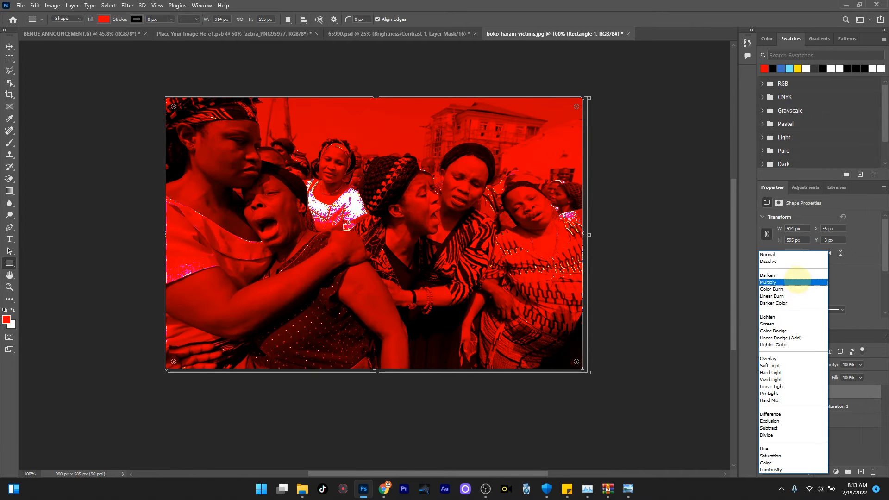
left_click(768, 275)
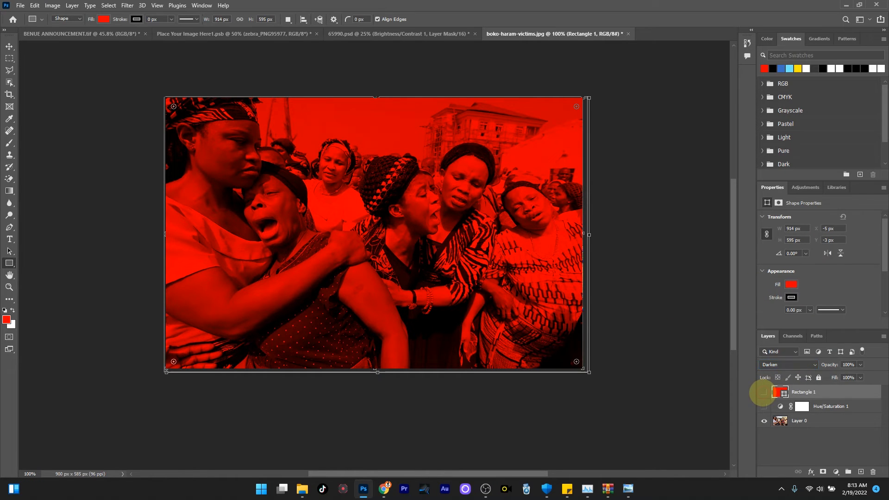
Step: Toggle the rectangle and Hue/Saturation layer visibility to compare the red effect with the original
left_click(764, 392)
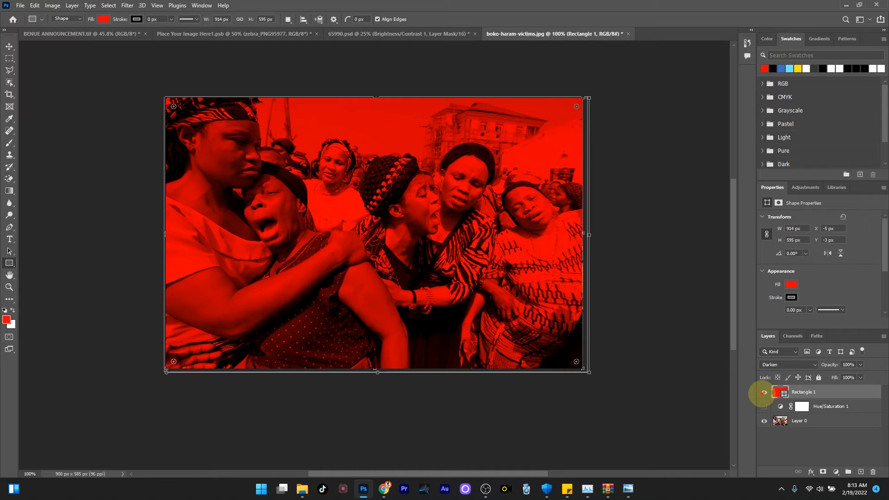
left_click(764, 391)
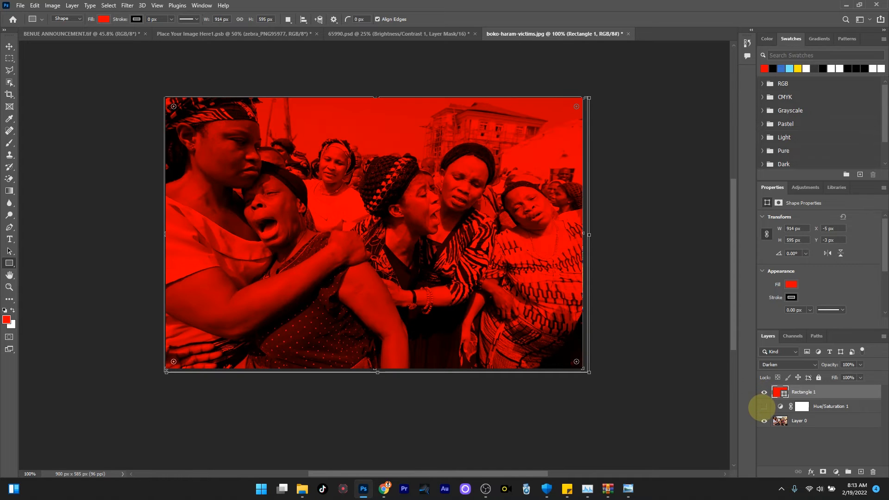
left_click(764, 407)
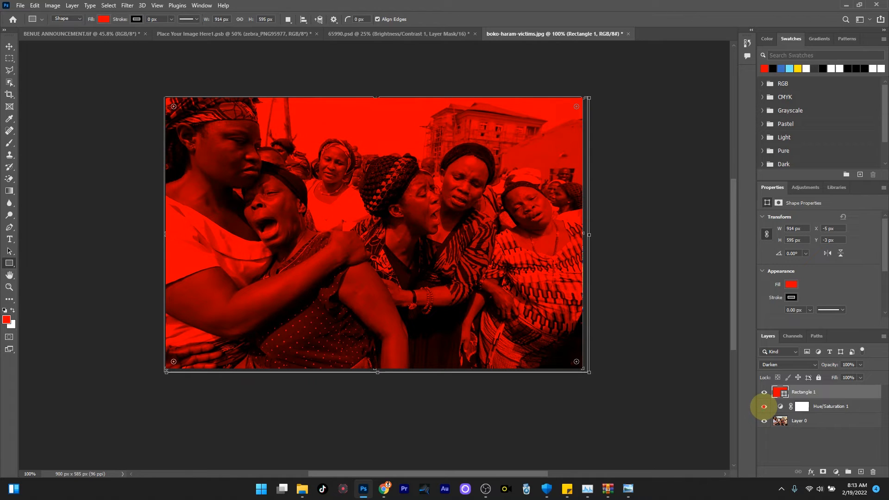
left_click(764, 406)
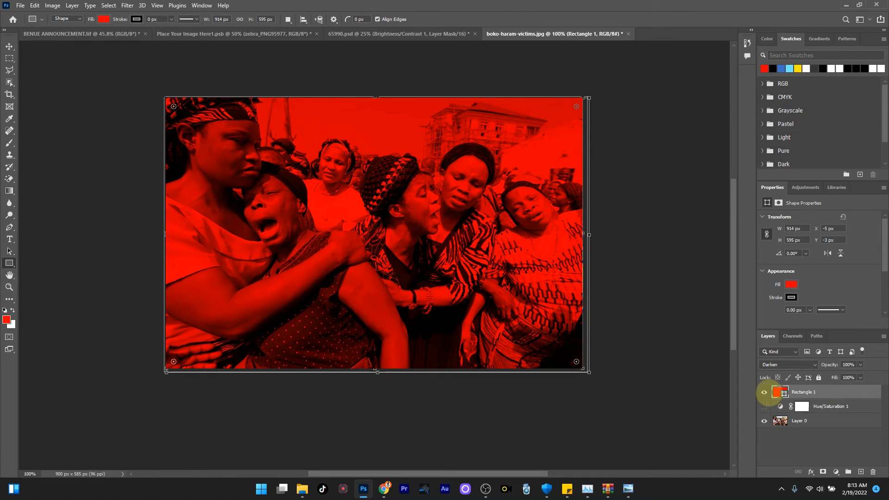
left_click(764, 391)
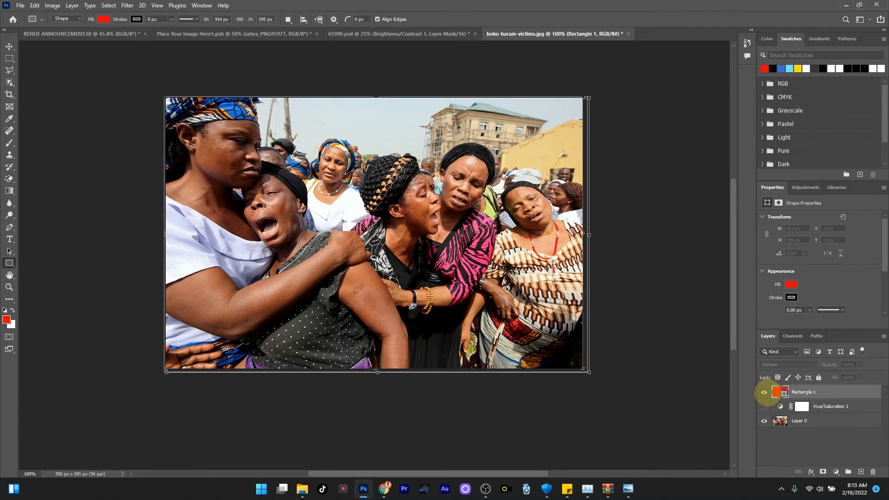
left_click(764, 405)
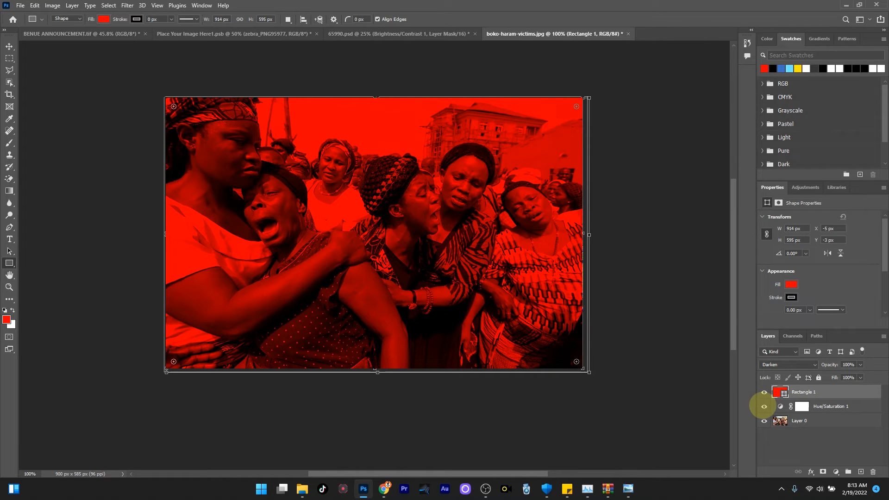
left_click(764, 392)
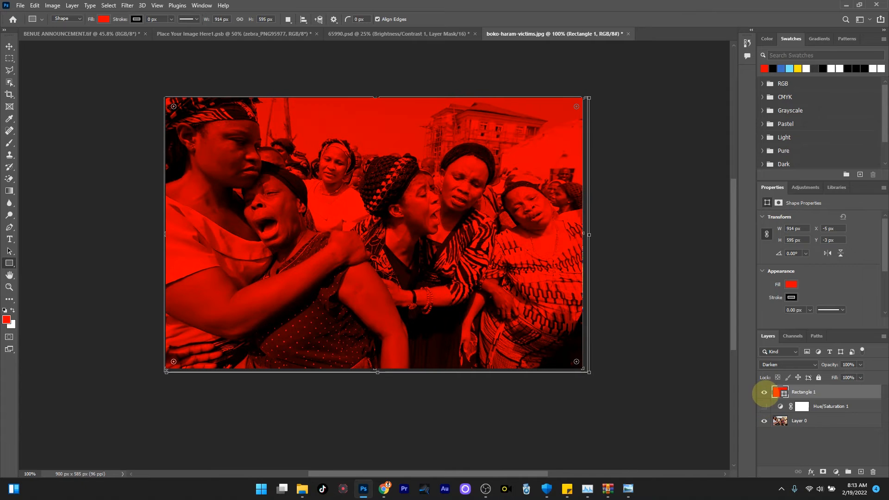
left_click(764, 406)
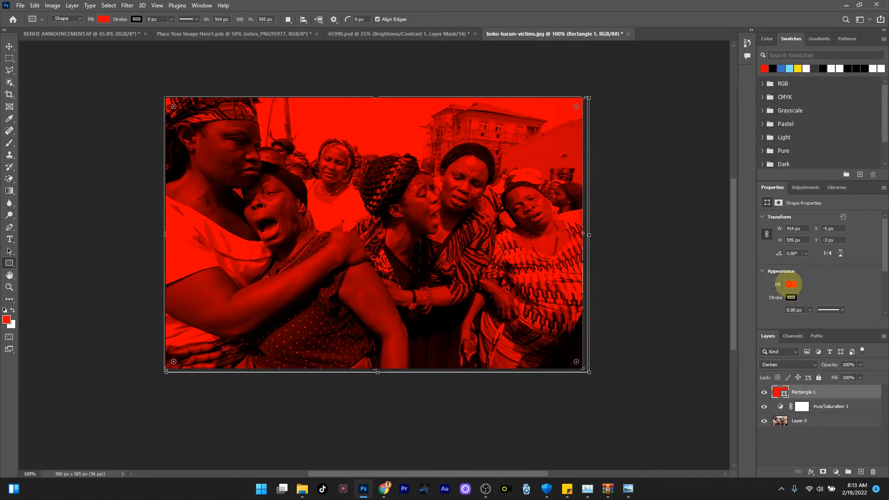
Step: Change the rectangle's fill to a deeper red (d60000) in the Color Picker
left_click(792, 285)
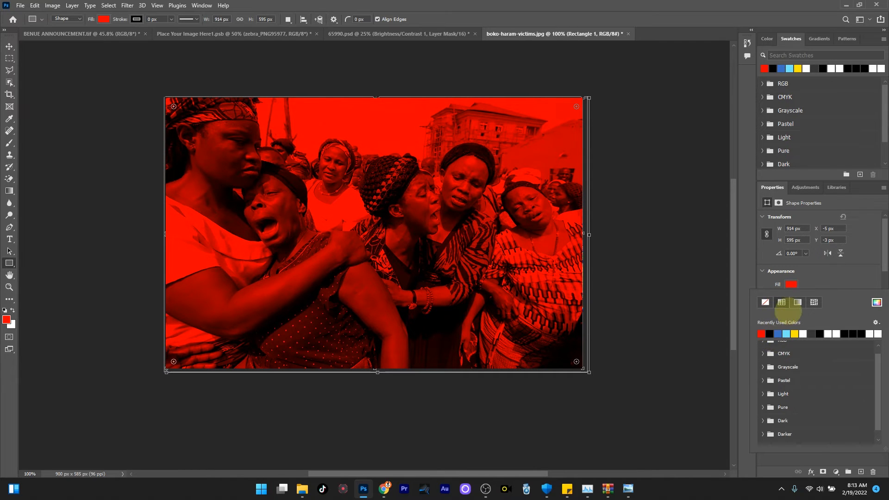
left_click(791, 284)
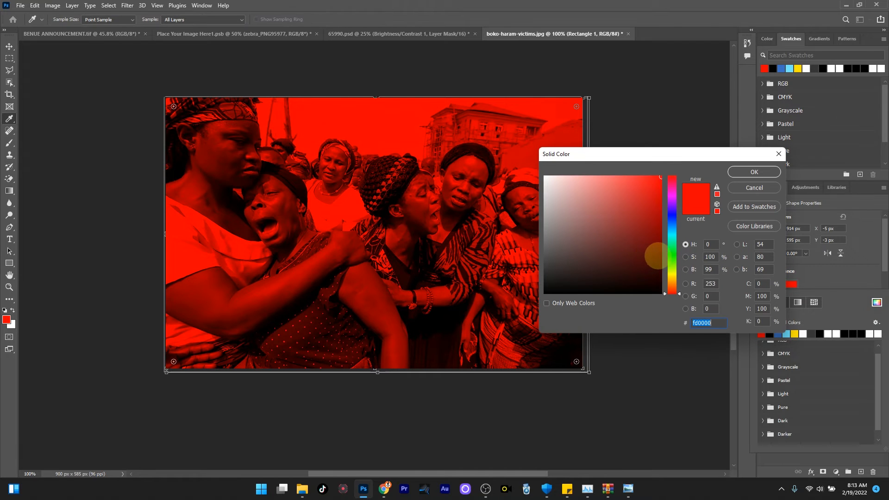
left_click(662, 184)
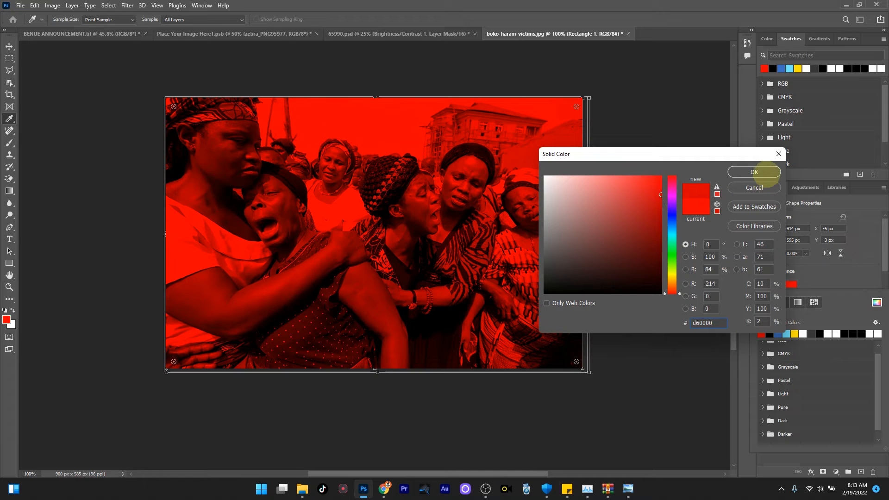
left_click(753, 172)
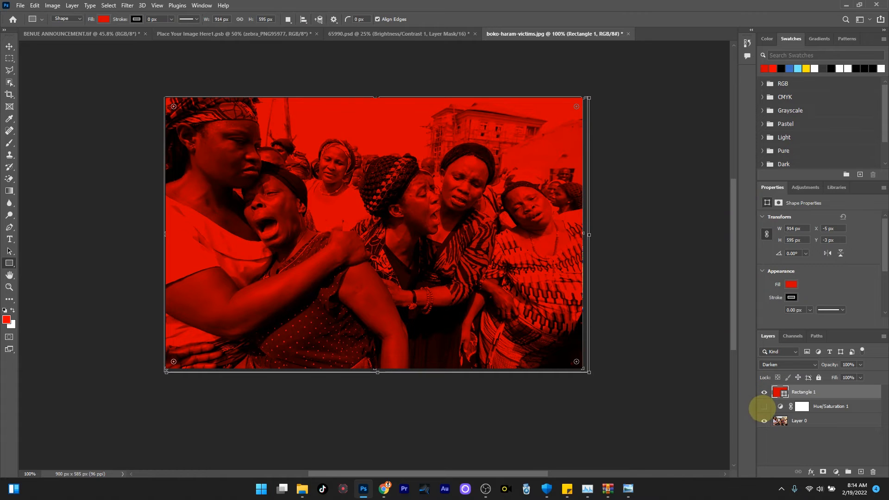
left_click(781, 406)
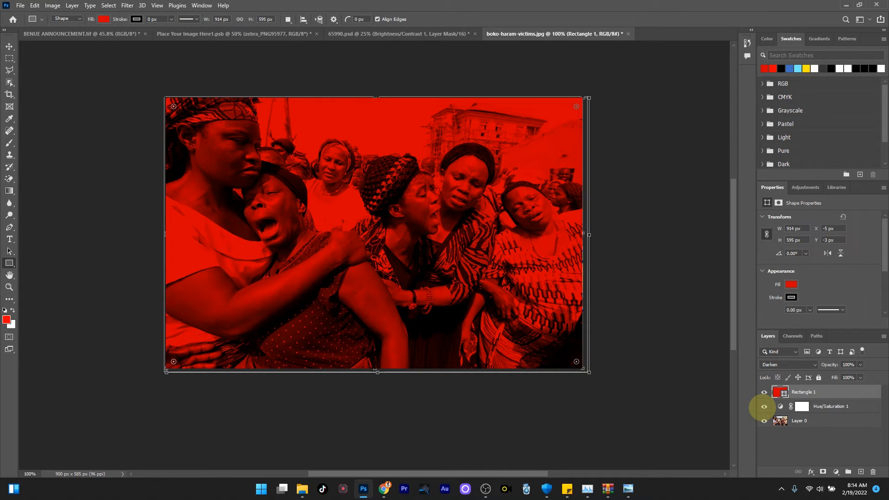
left_click(764, 392)
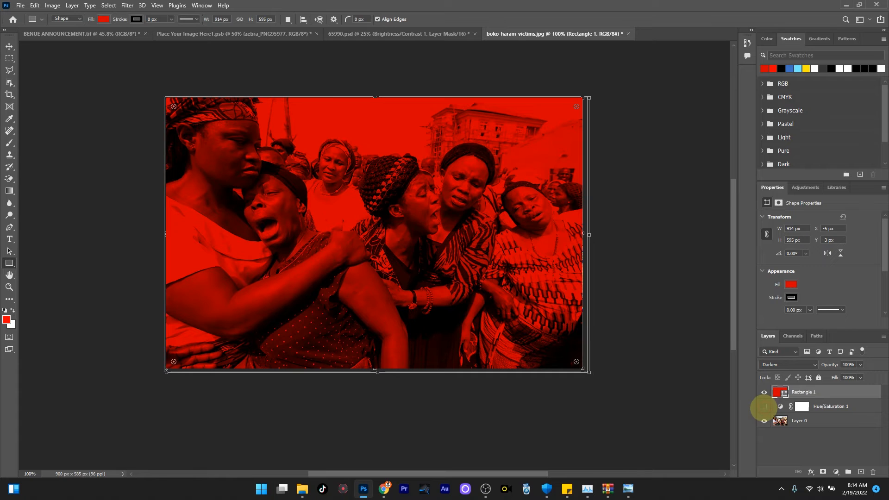
left_click(763, 406)
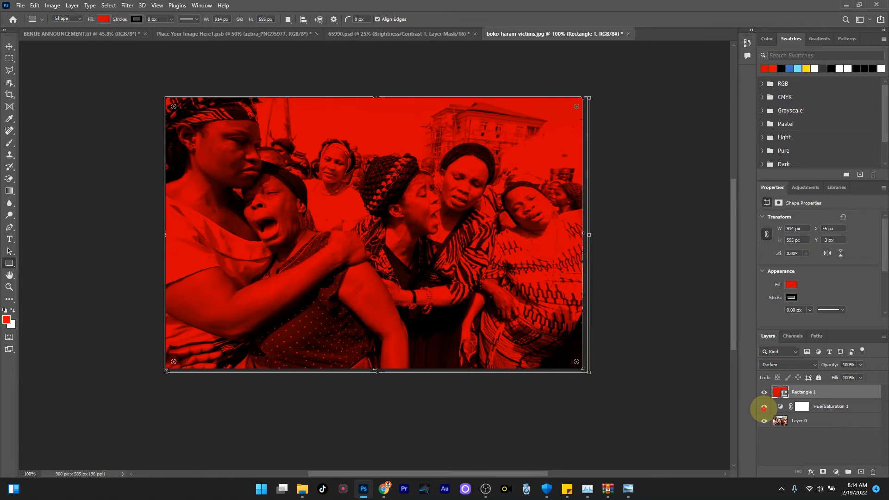
left_click(764, 405)
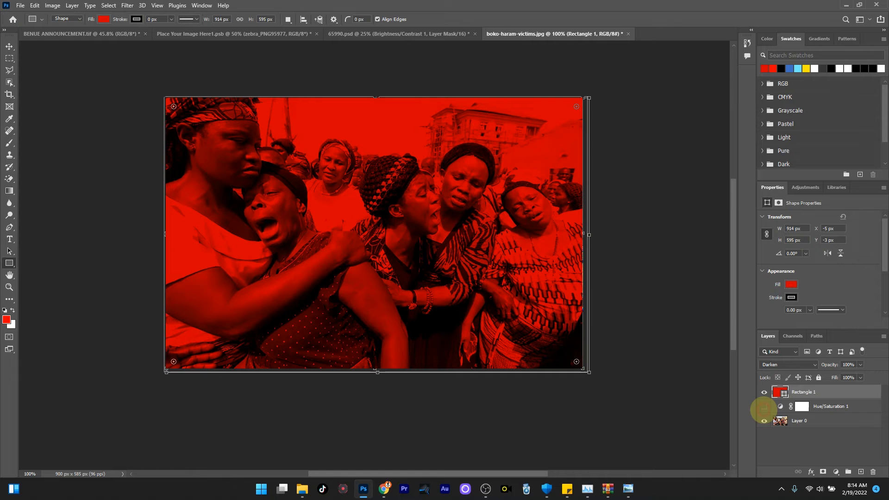
left_click(764, 407)
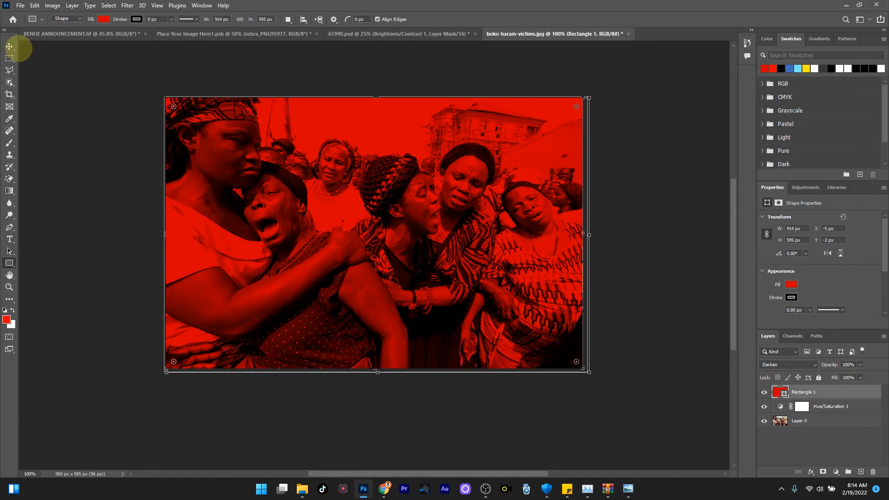
left_click(9, 46)
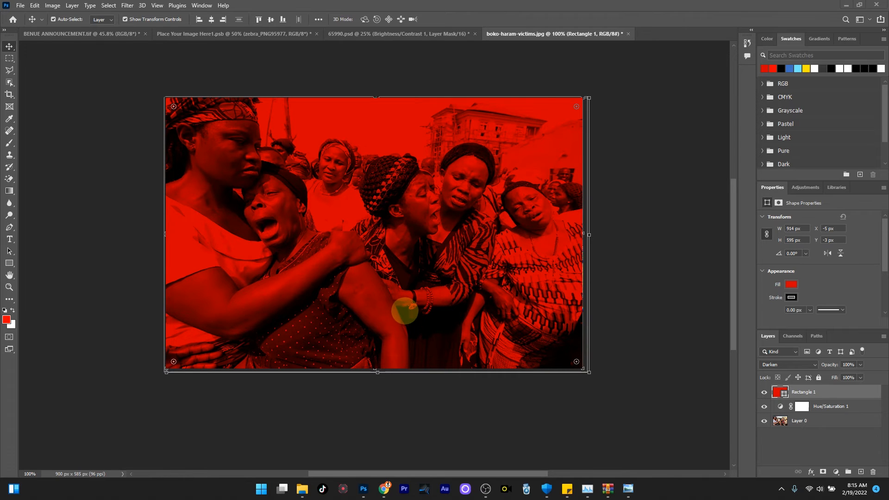
Step: Switch to the portrait document and add a colorized Hue/Saturation layer giving a faint brown tint
left_click(651, 34)
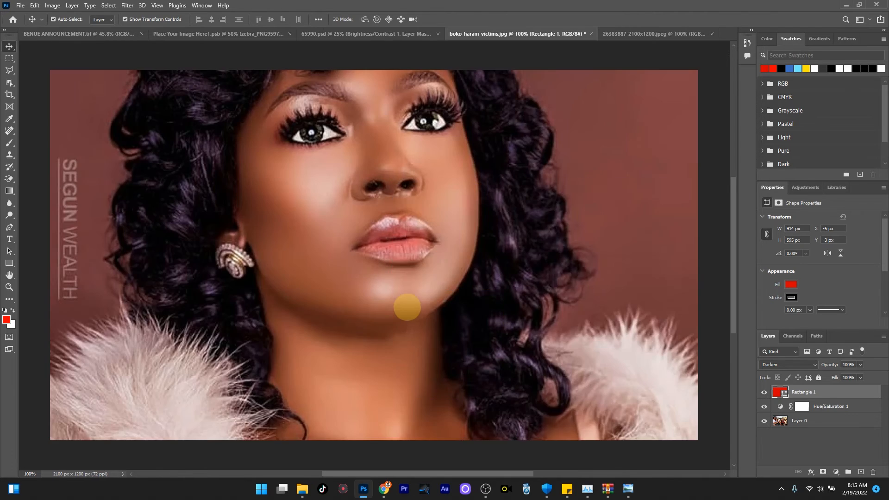
left_click(652, 33)
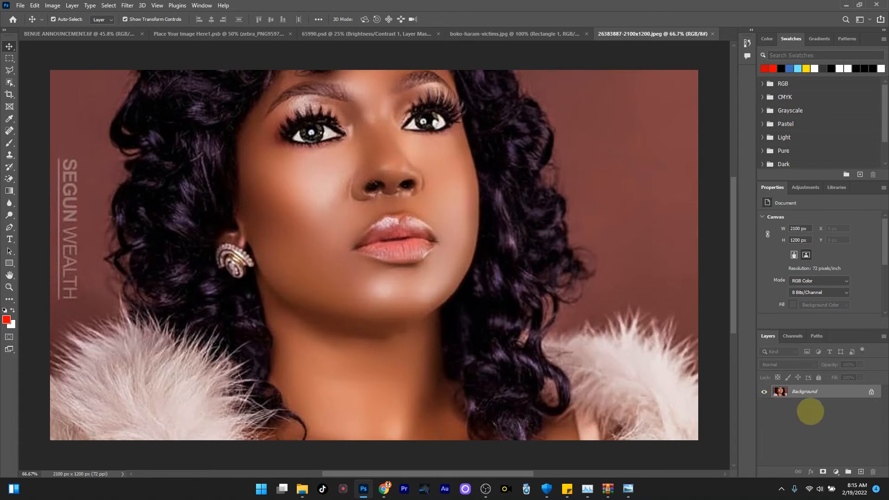
left_click(834, 471)
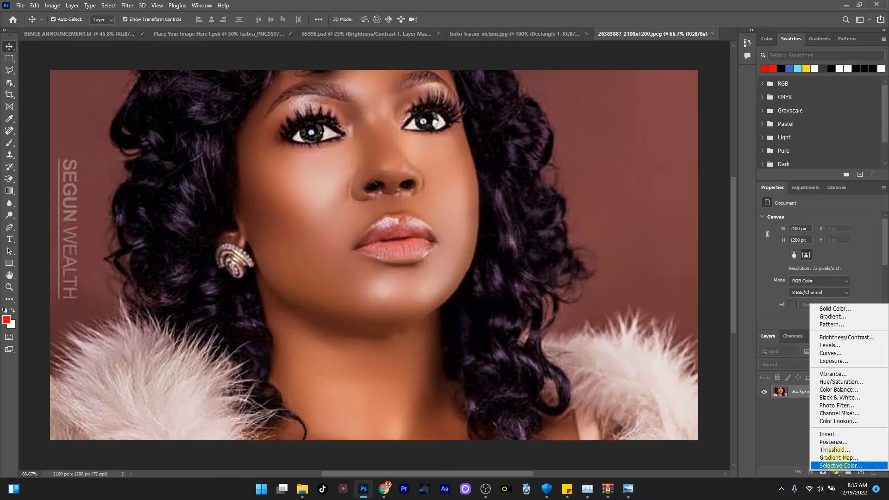
left_click(842, 381)
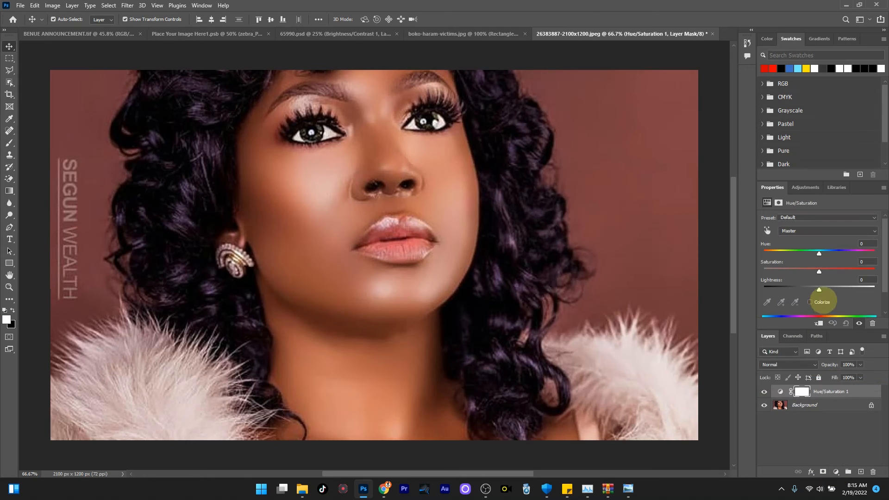
left_click(810, 302)
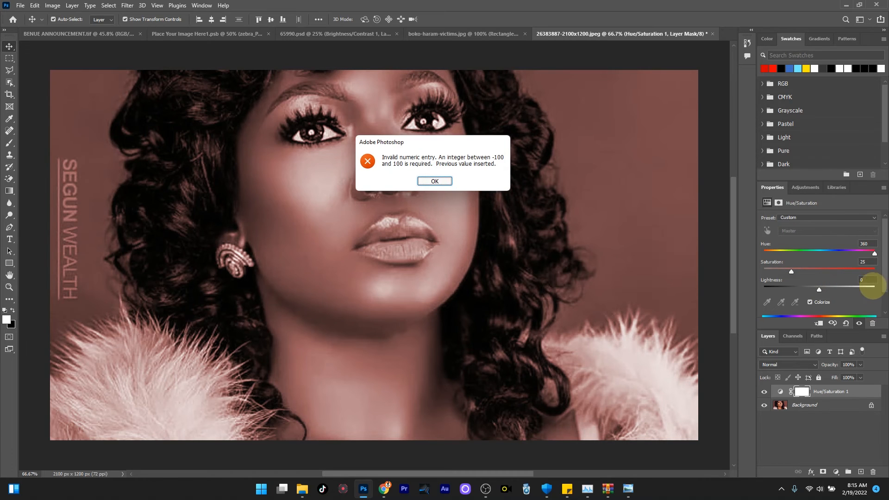
Step: Dismiss the invalid value warning before setting hue 0, saturation 100, lightness -49
left_click(434, 180)
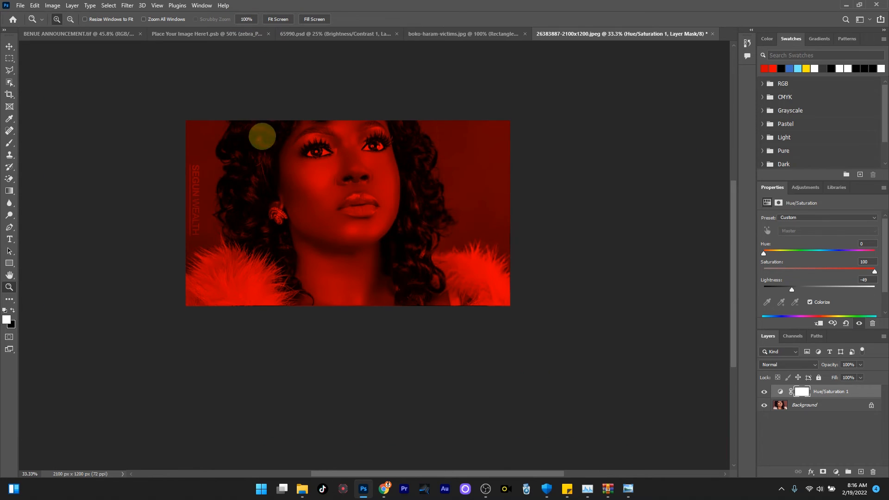
mouse_move(9, 46)
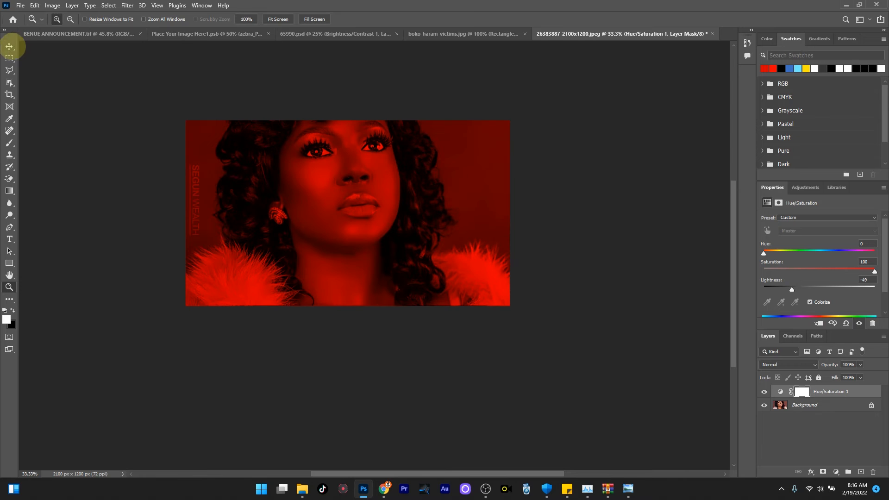
Step: Draw a full-size black rectangle over the red-tinted portrait with the Rectangle tool
left_click(9, 47)
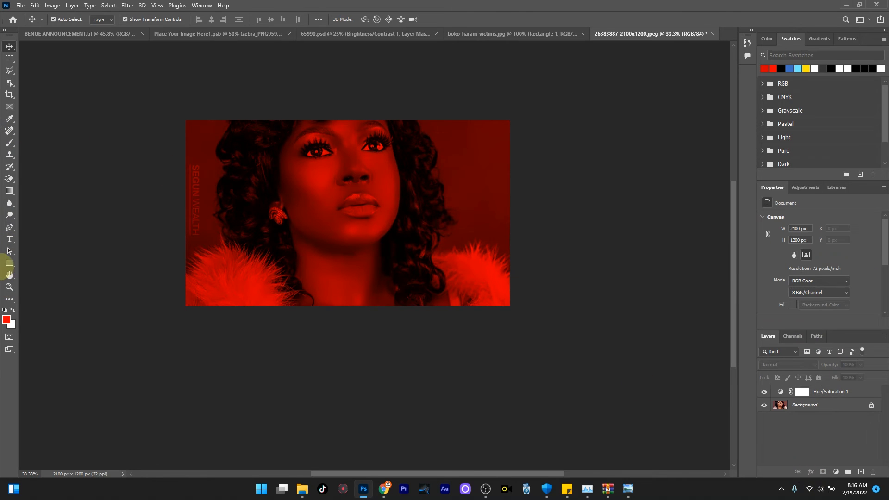
left_click(9, 263)
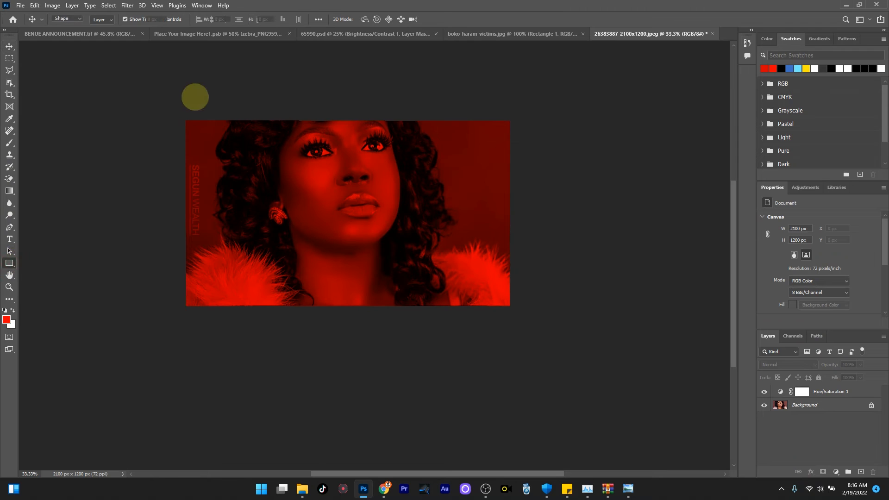
left_click_drag(195, 97, 223, 187)
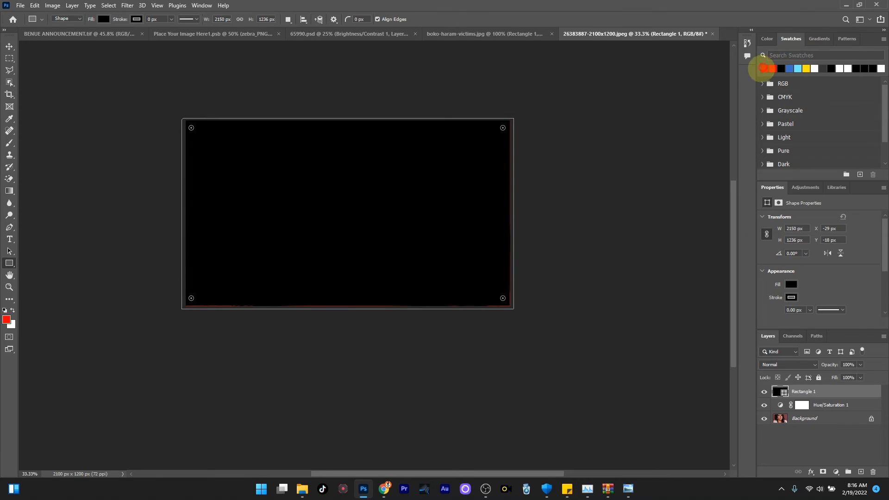
Step: Fill the portrait's rectangle red and blend it with Darken
left_click(787, 364)
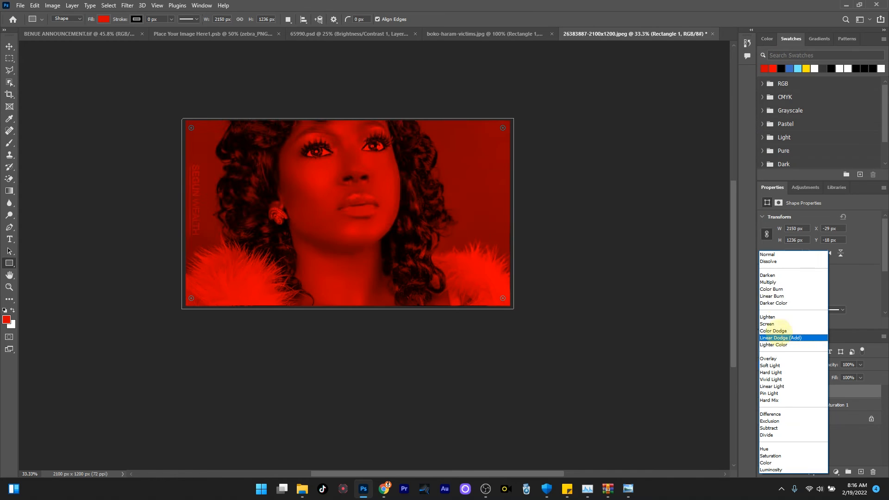
left_click(768, 275)
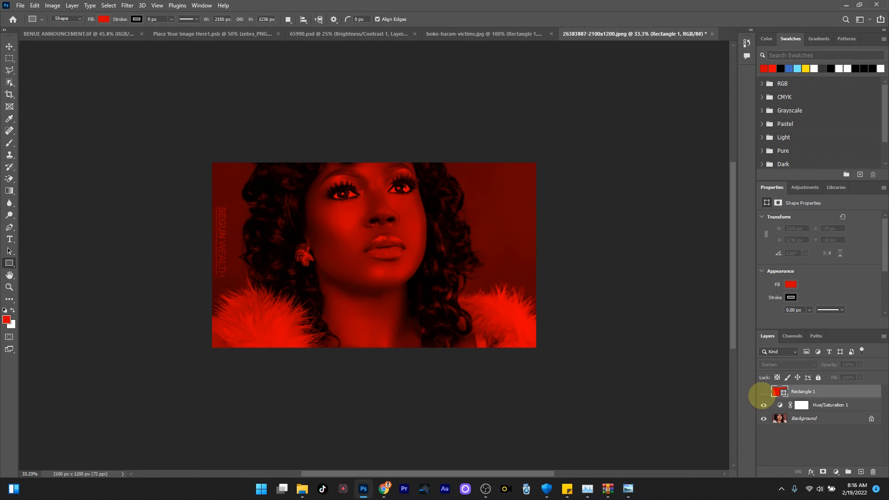
Step: Toggle the rectangle and Hue/Saturation visibility to compare the red portrait effect
left_click(802, 391)
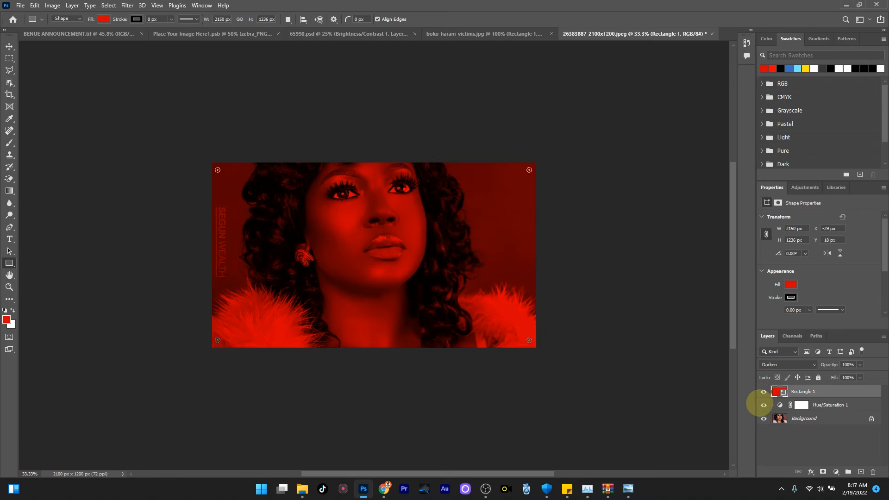
left_click(764, 405)
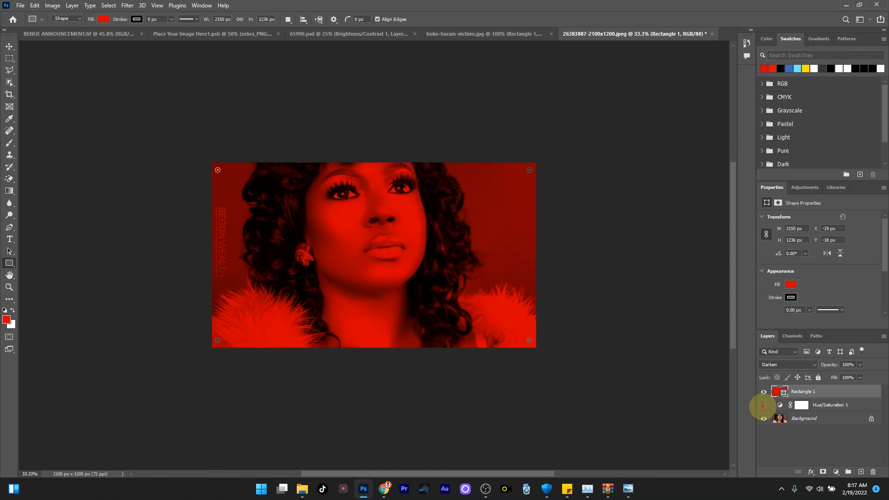
left_click(763, 404)
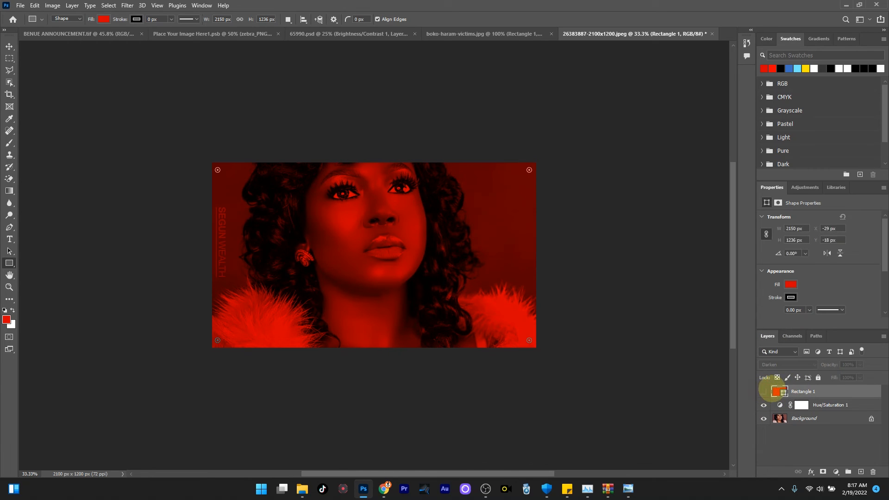
Step: Delete Rectangle 1 and add a Curves layer pulling the shadows down to deepen the portrait
left_click(830, 404)
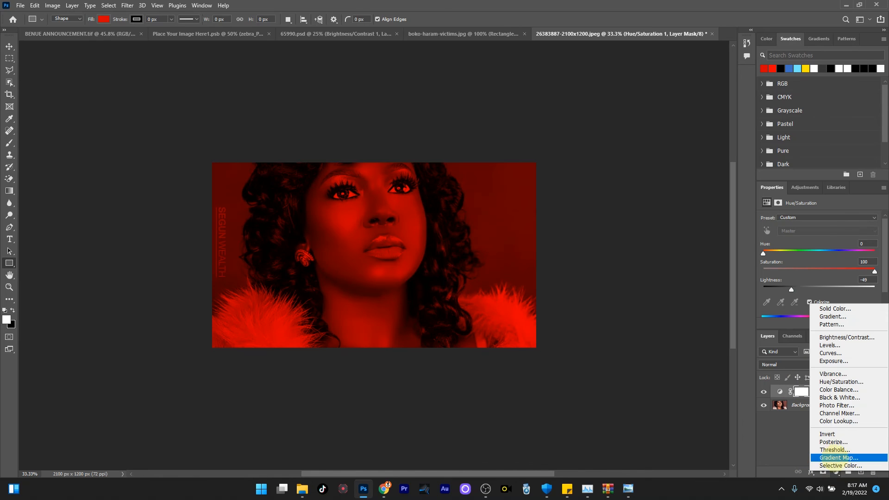
mouse_move(830, 353)
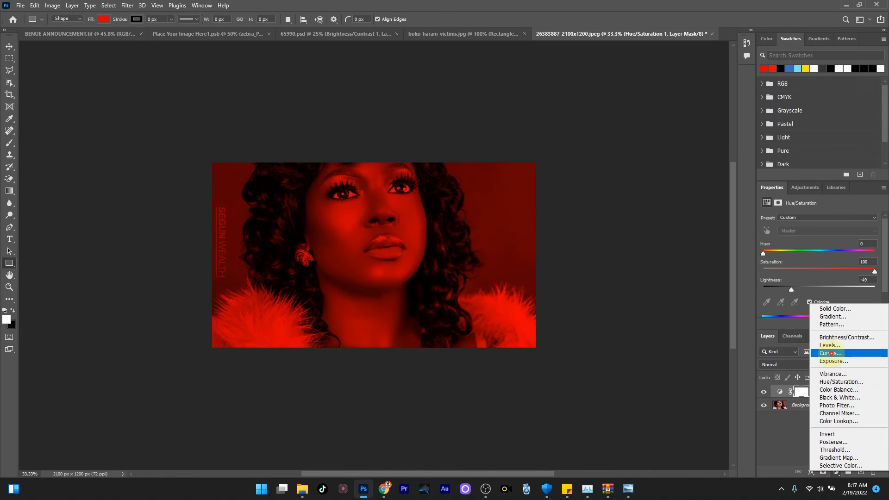
left_click(831, 353)
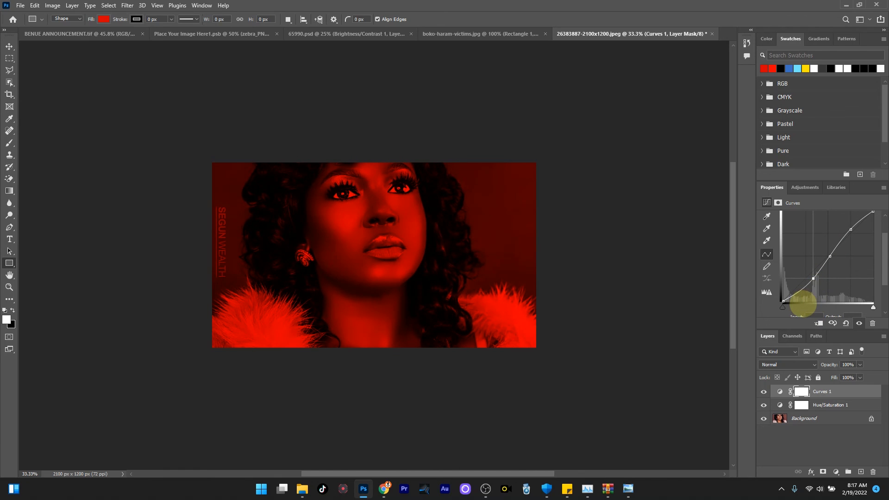
mouse_move(817, 307)
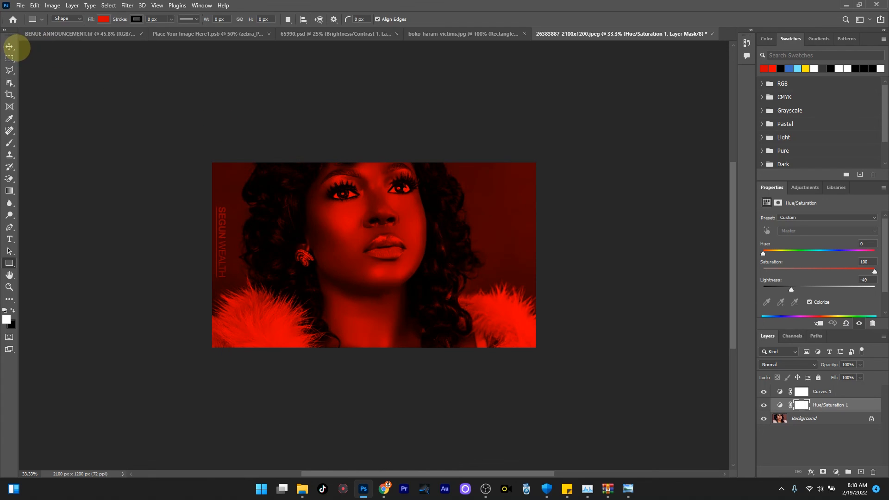
left_click(10, 48)
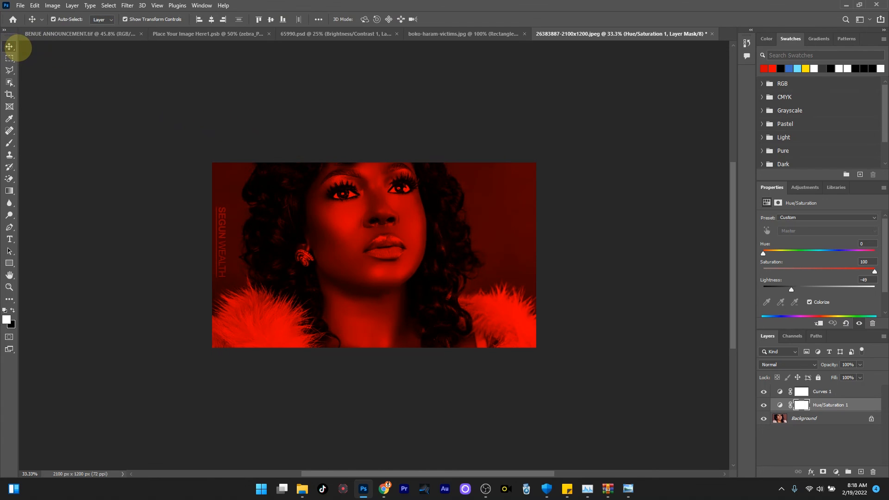